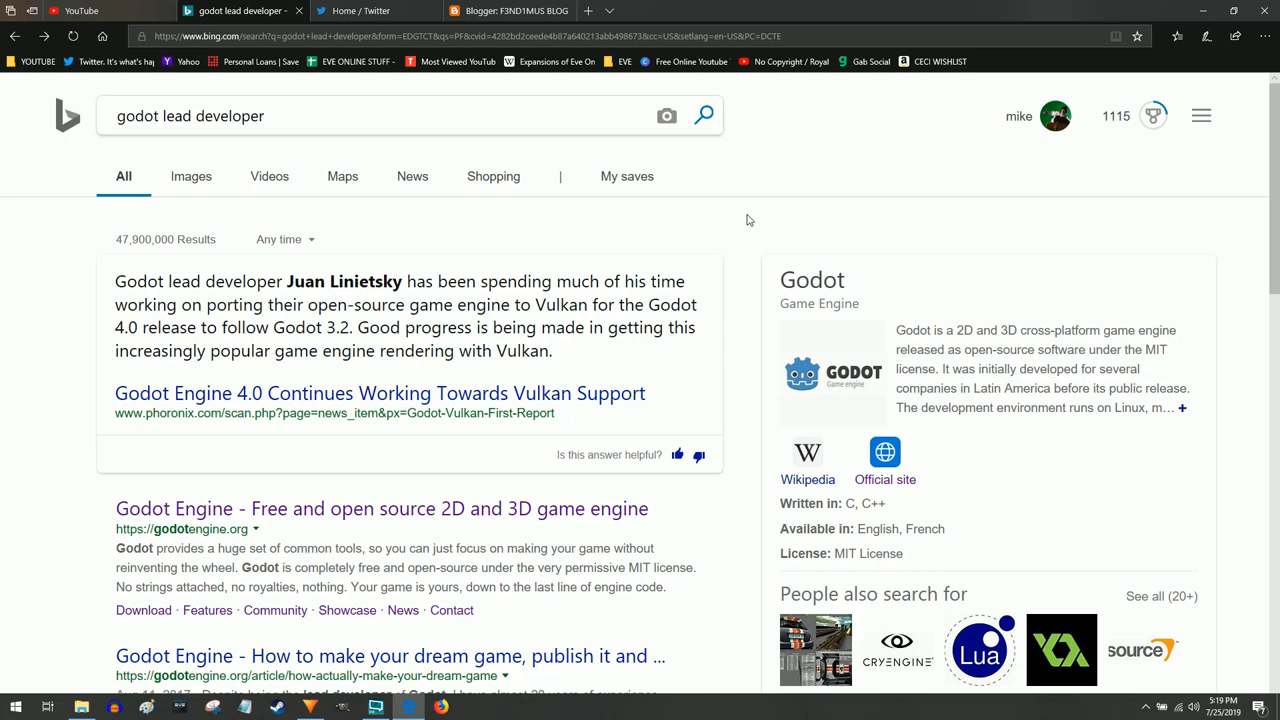
mouse_move(456, 255)
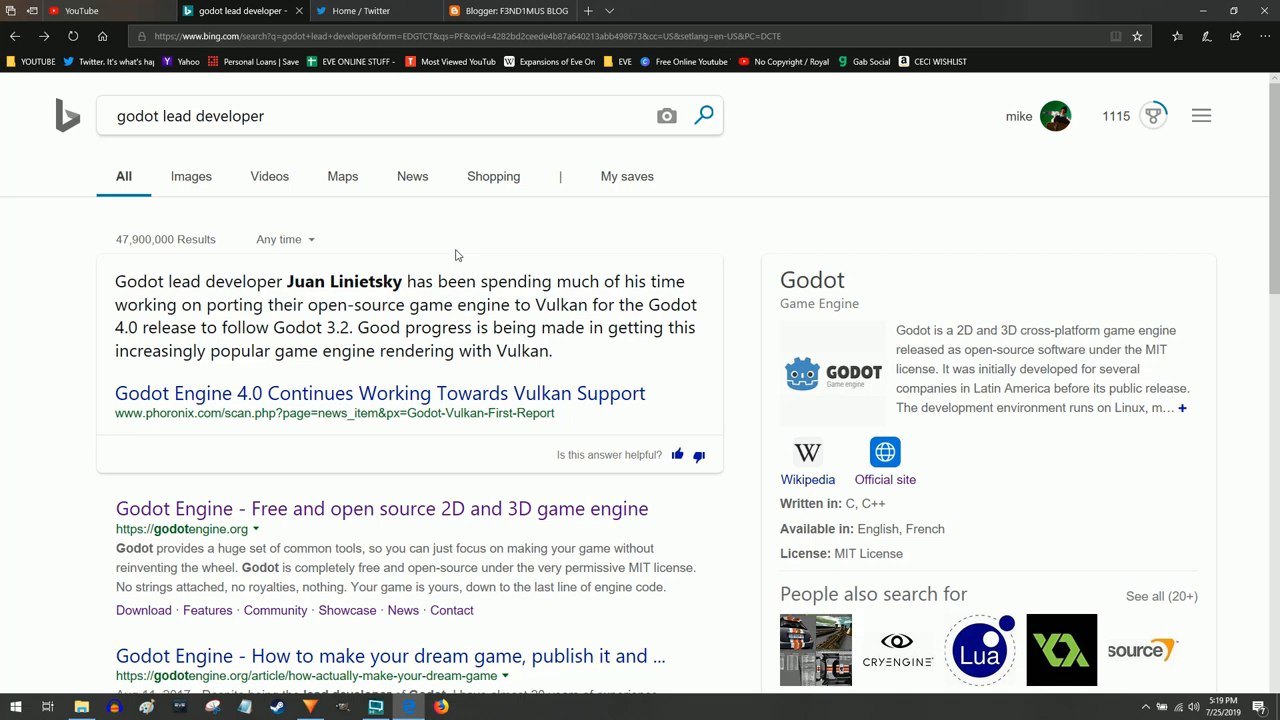
mouse_move(414, 257)
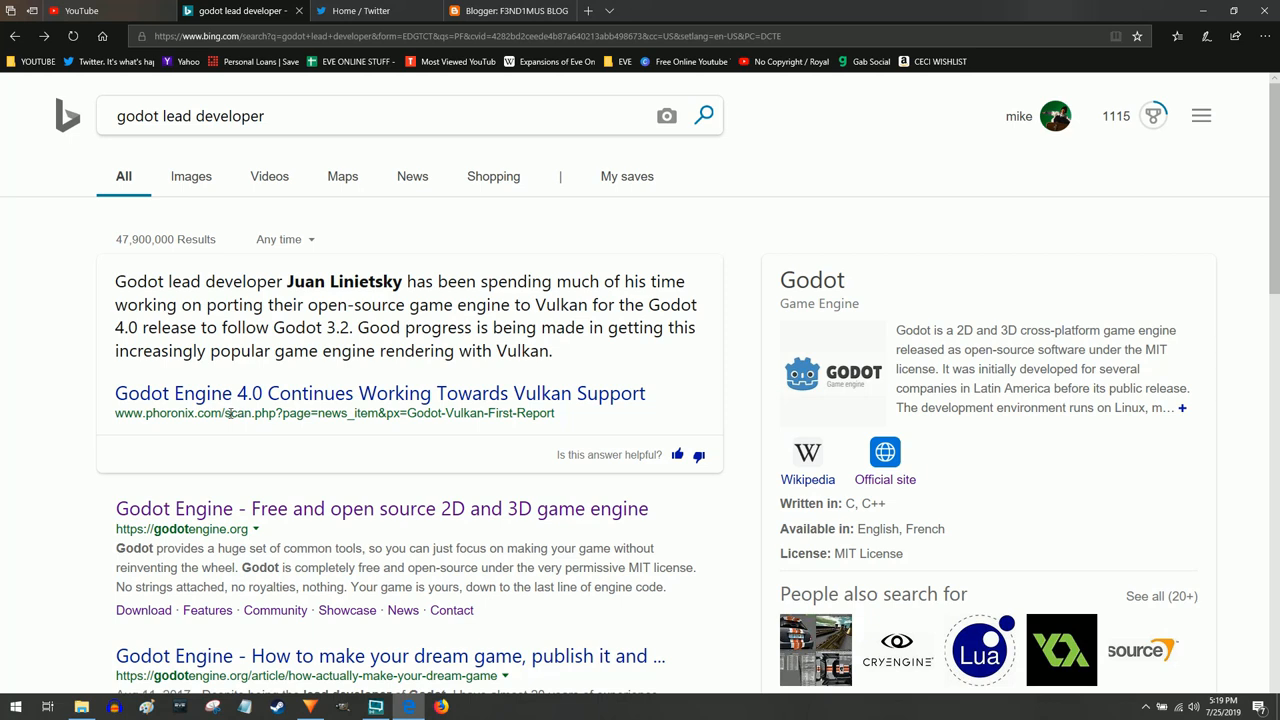
mouse_move(218, 425)
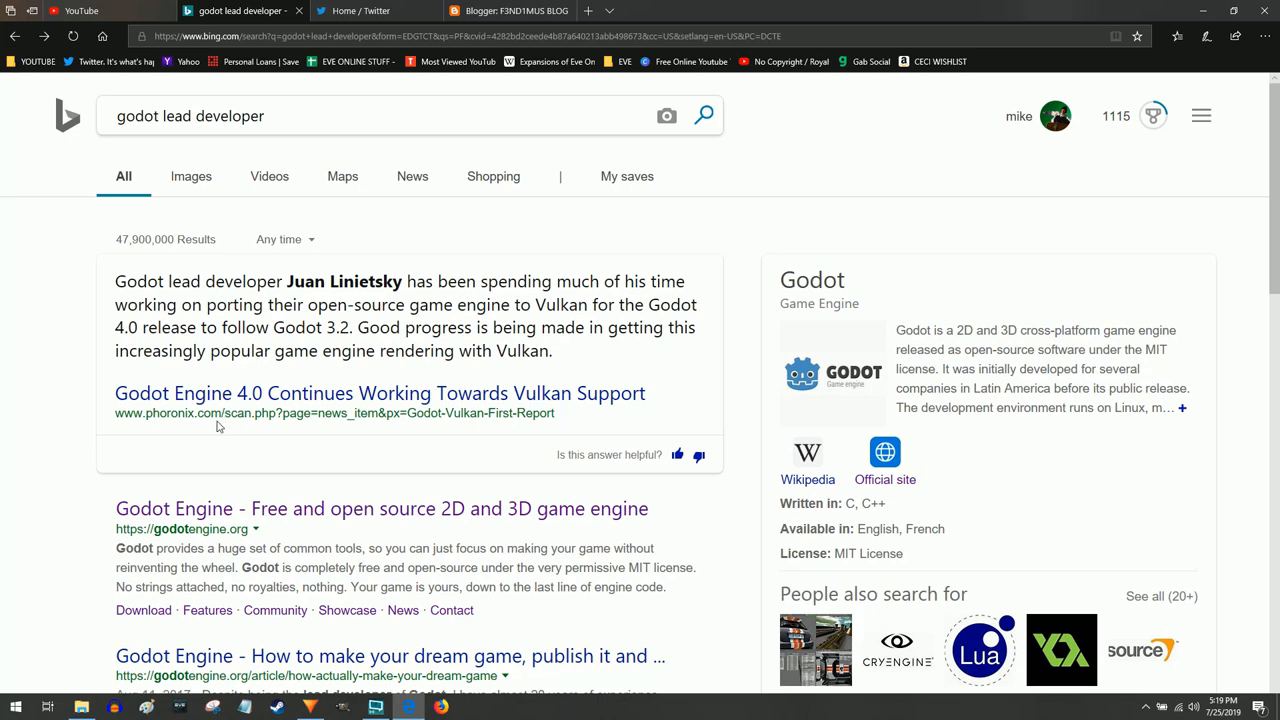
mouse_move(197, 434)
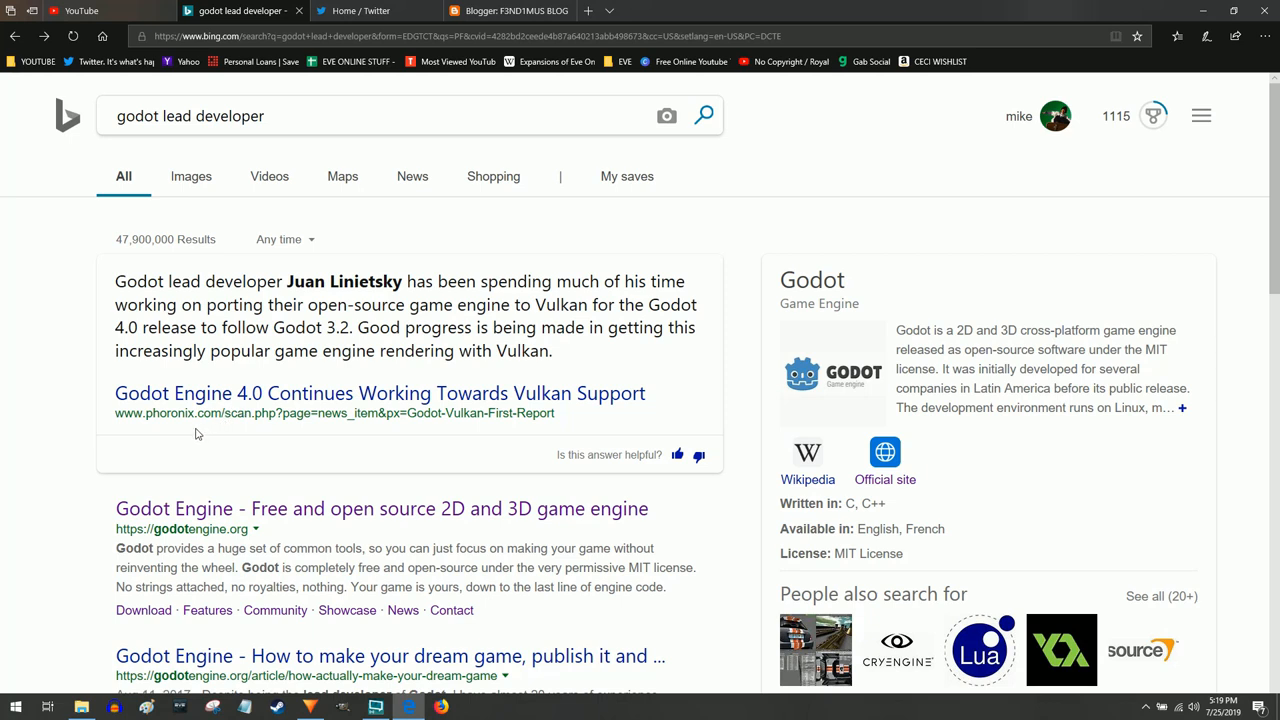
mouse_move(182, 436)
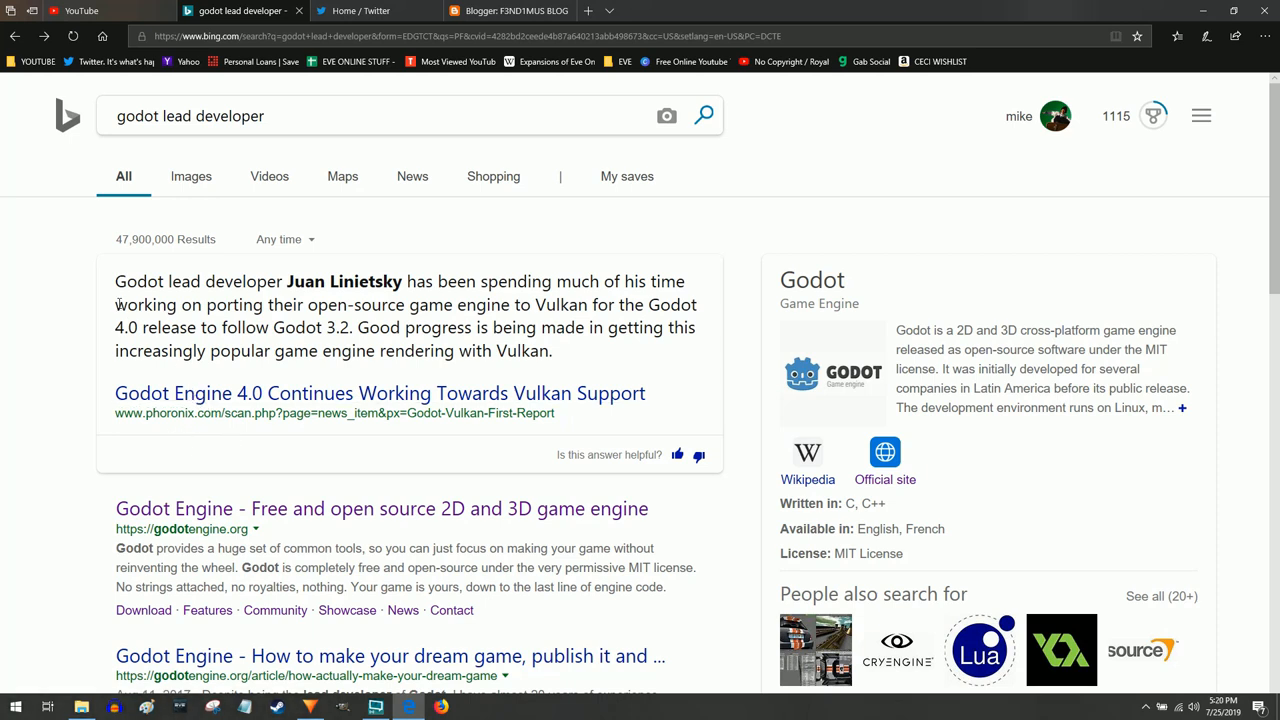
Step: Play the embedded GDC 2019 Godot talk video, then scroll to the hard-t pronunciation comment
drag(114, 281, 355, 281)
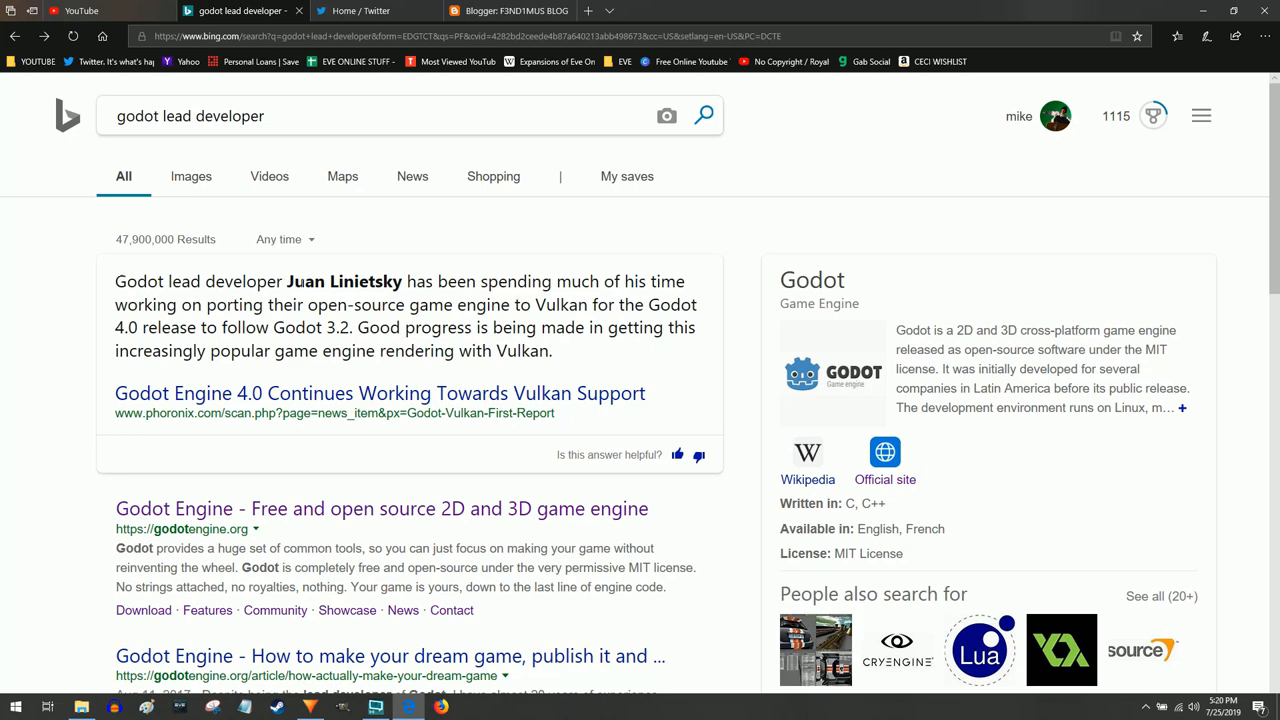
mouse_move(404, 357)
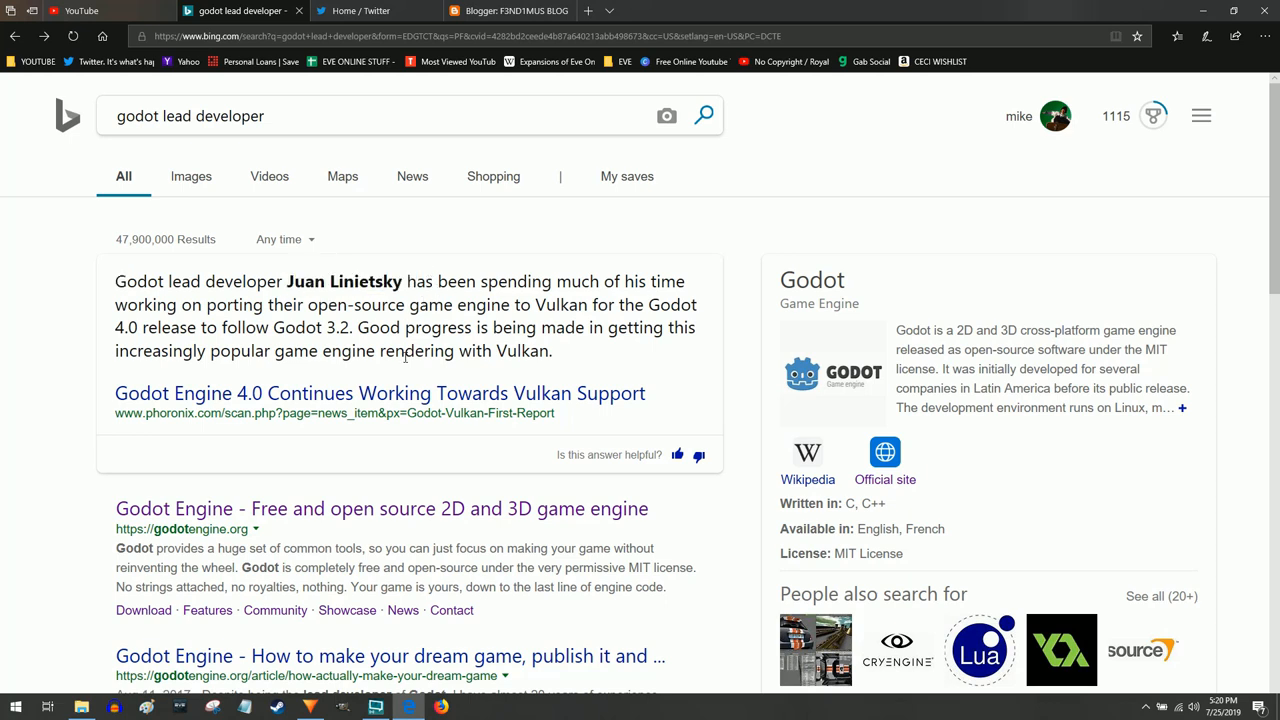
mouse_move(350, 378)
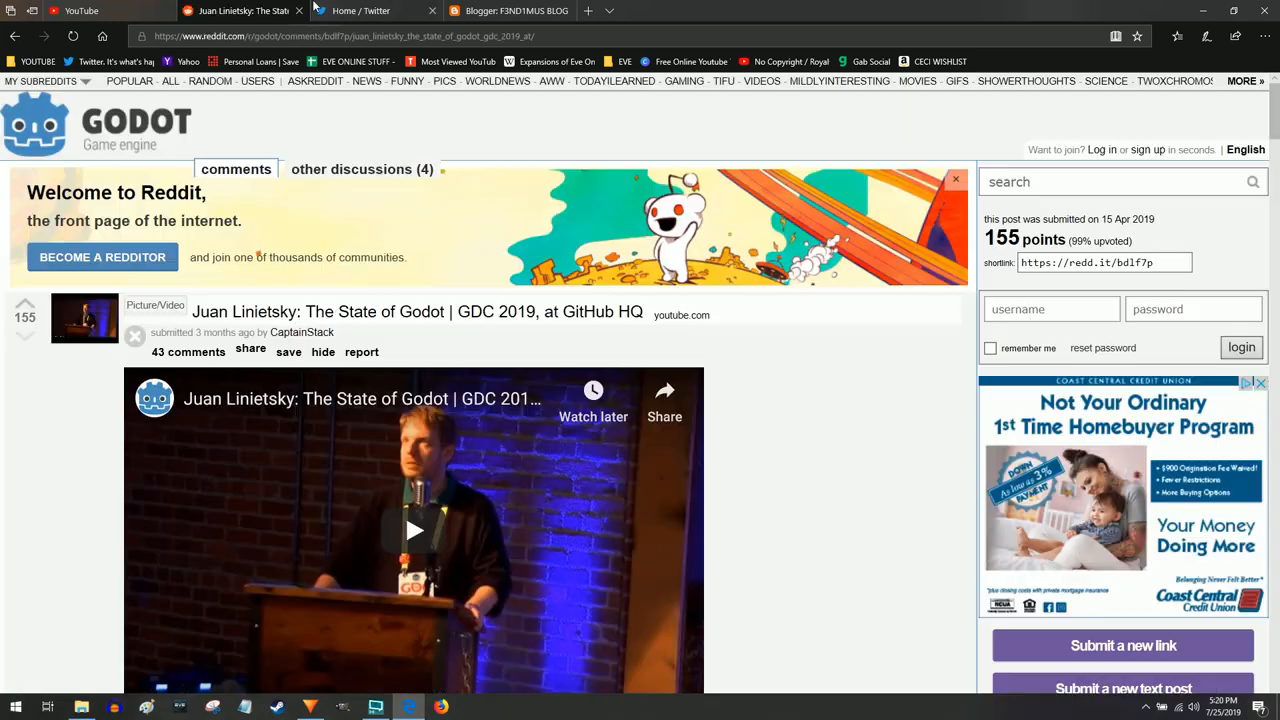
scroll(down, 3)
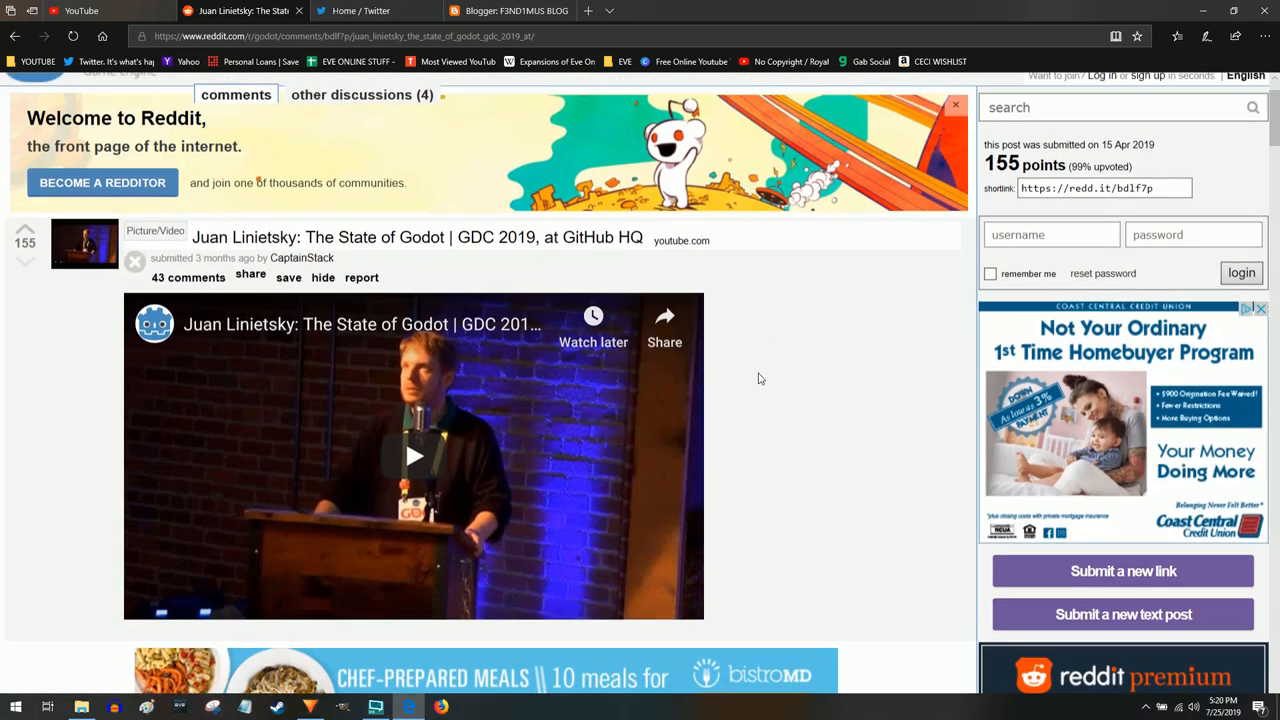
scroll(down, 3)
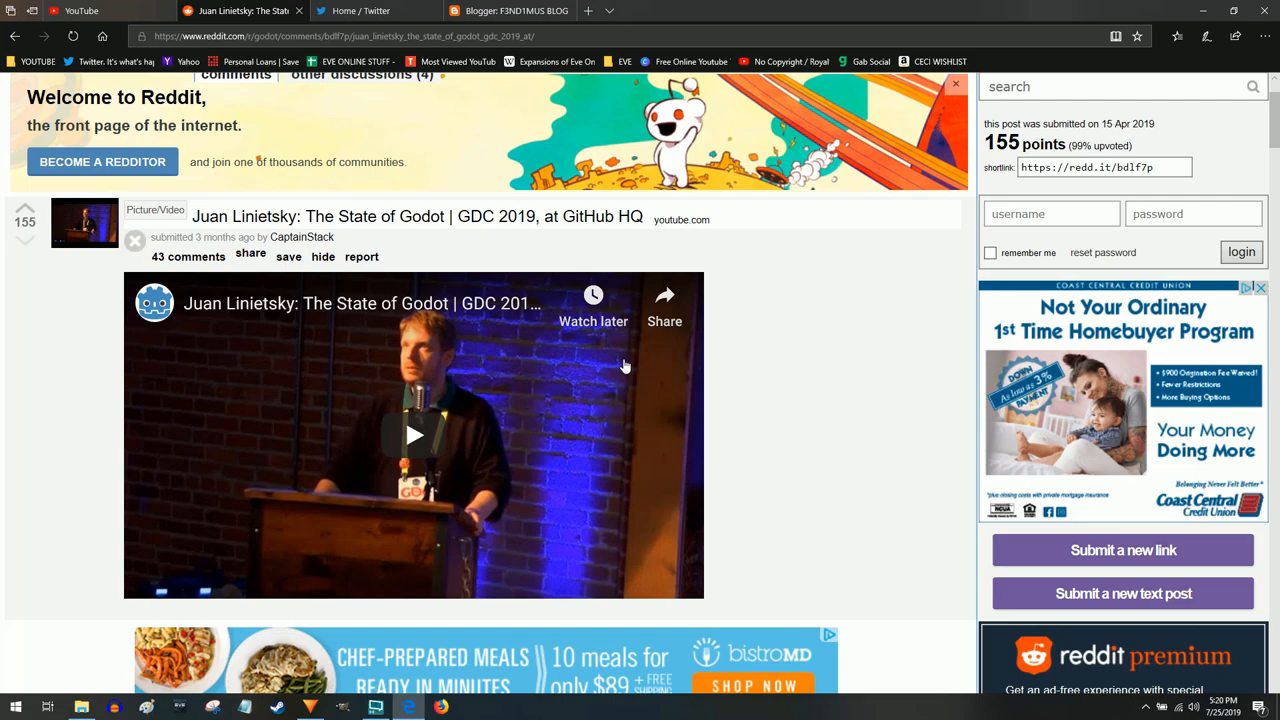
click(414, 434)
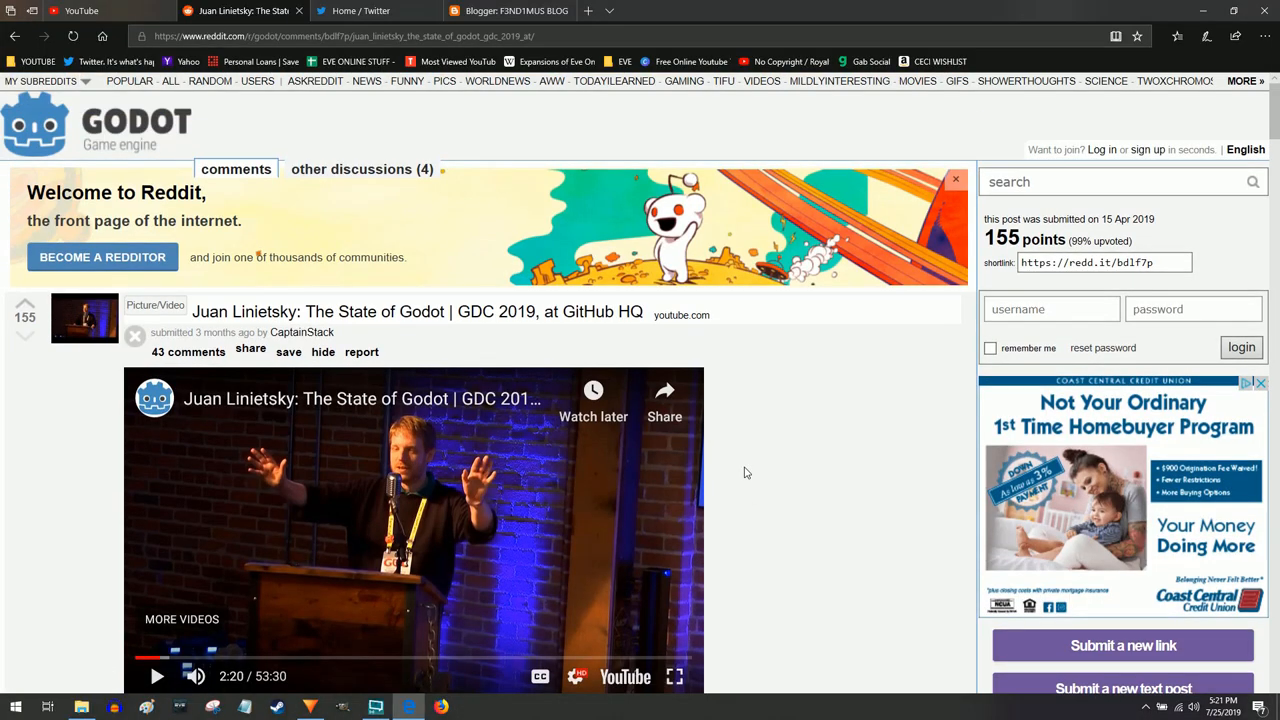
scroll(down, 3)
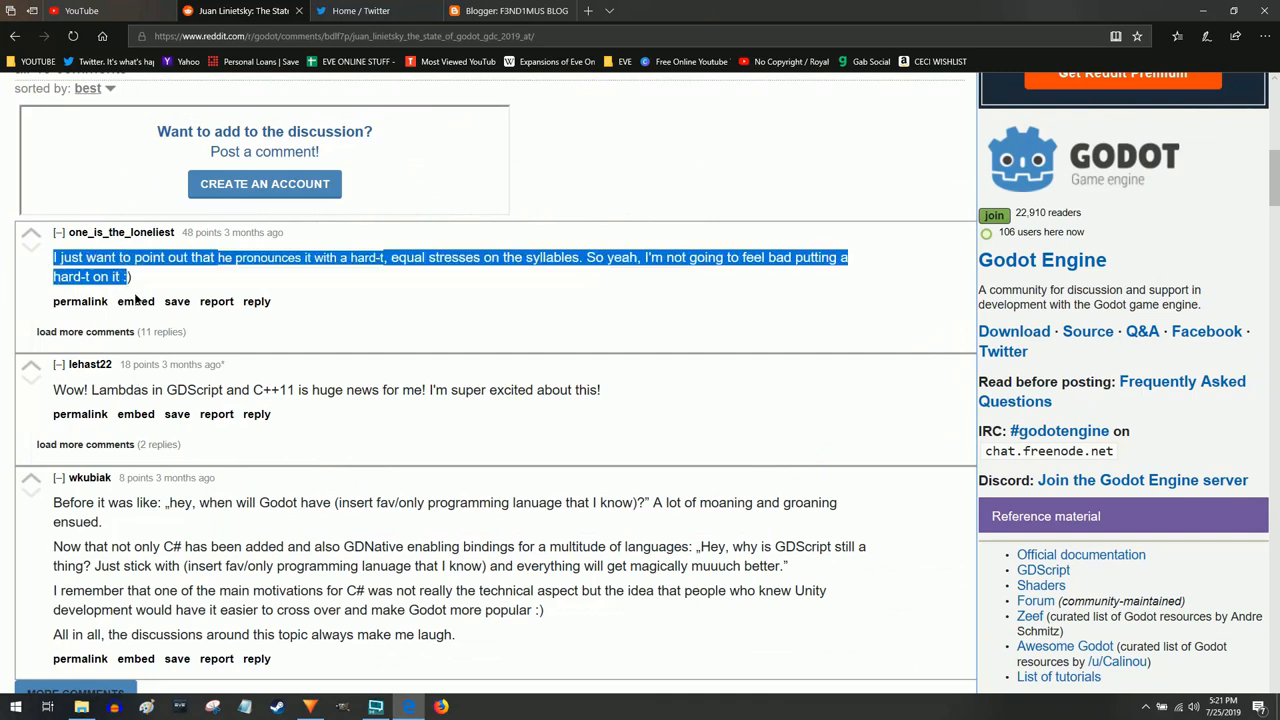
click(330, 320)
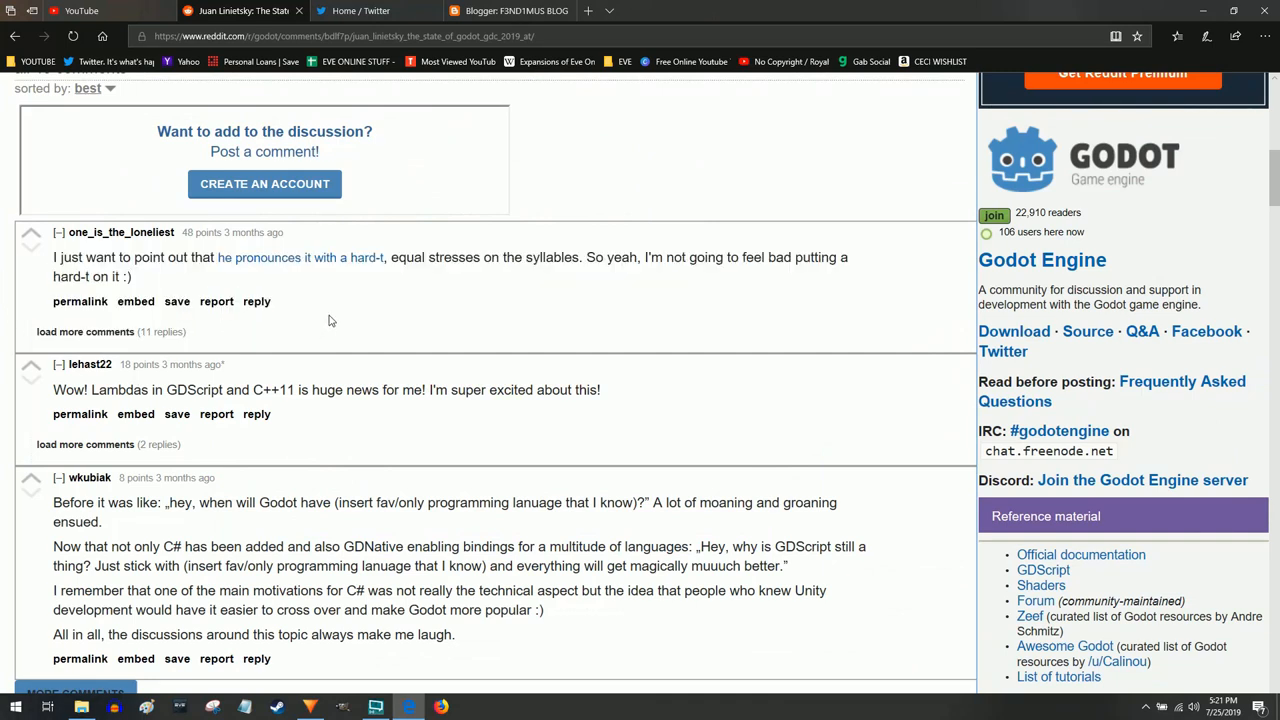